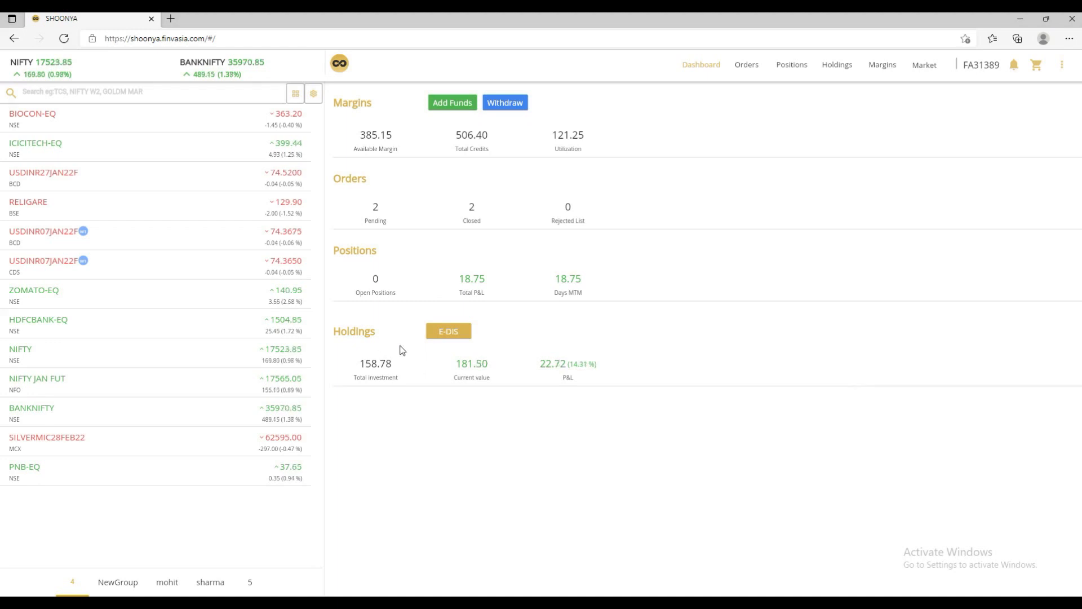
pyautogui.moveTo(450, 346)
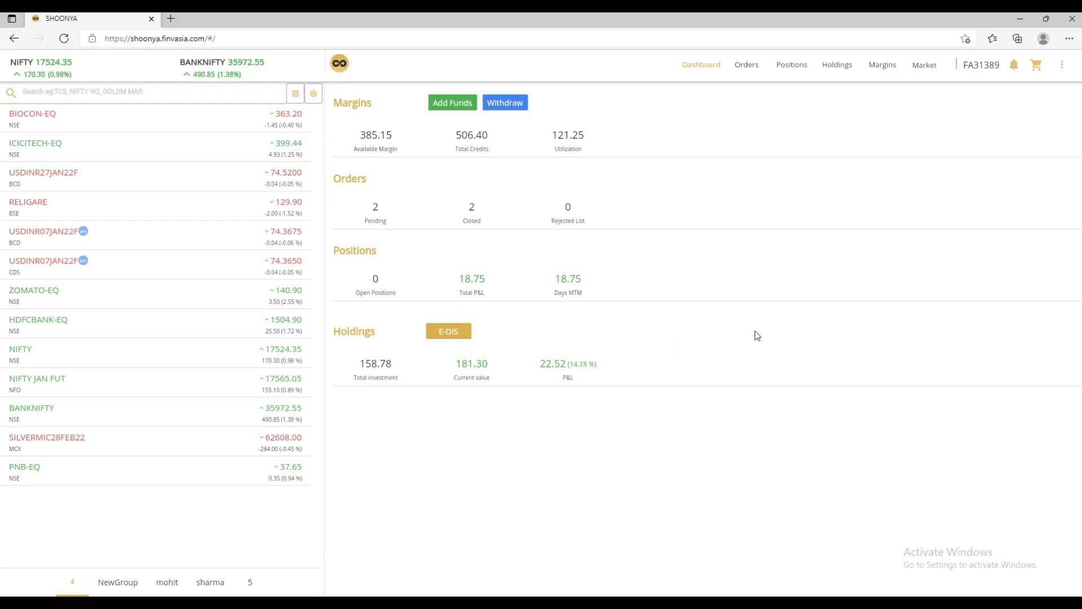
pyautogui.moveTo(836, 64)
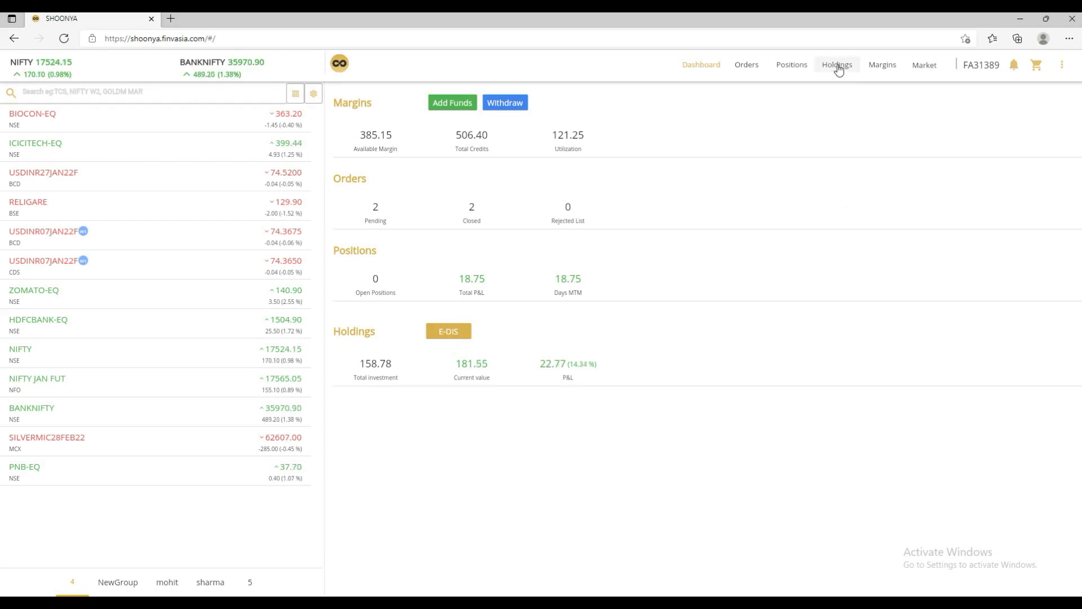
# Step: Show the Holdings page listing YESBANK-EQ, PNB-EQ and IDEA-EQ with 158.78 invested
pyautogui.click(835, 64)
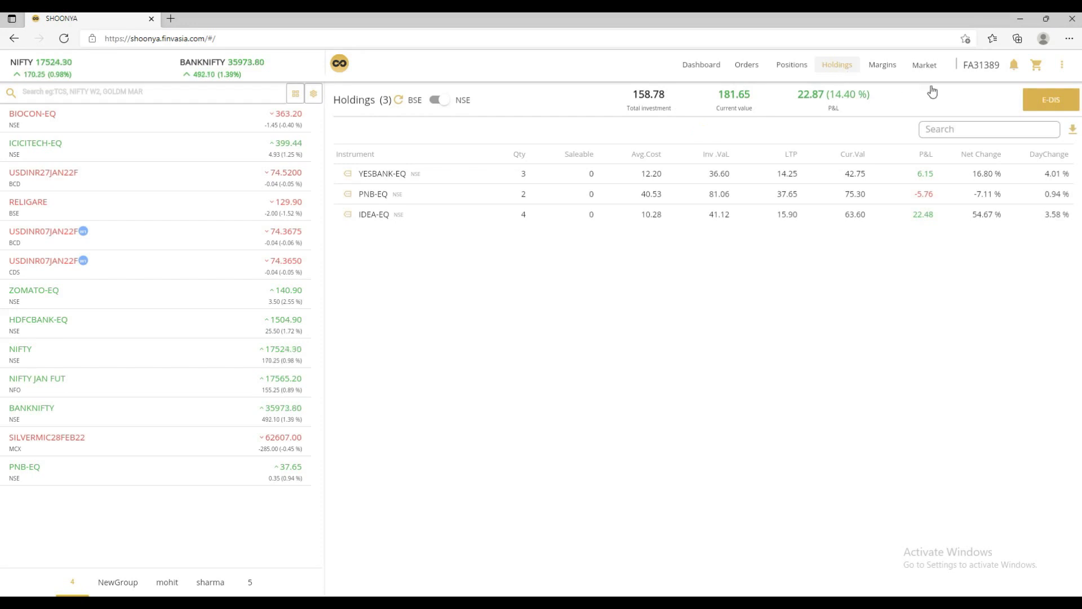
pyautogui.moveTo(891, 97)
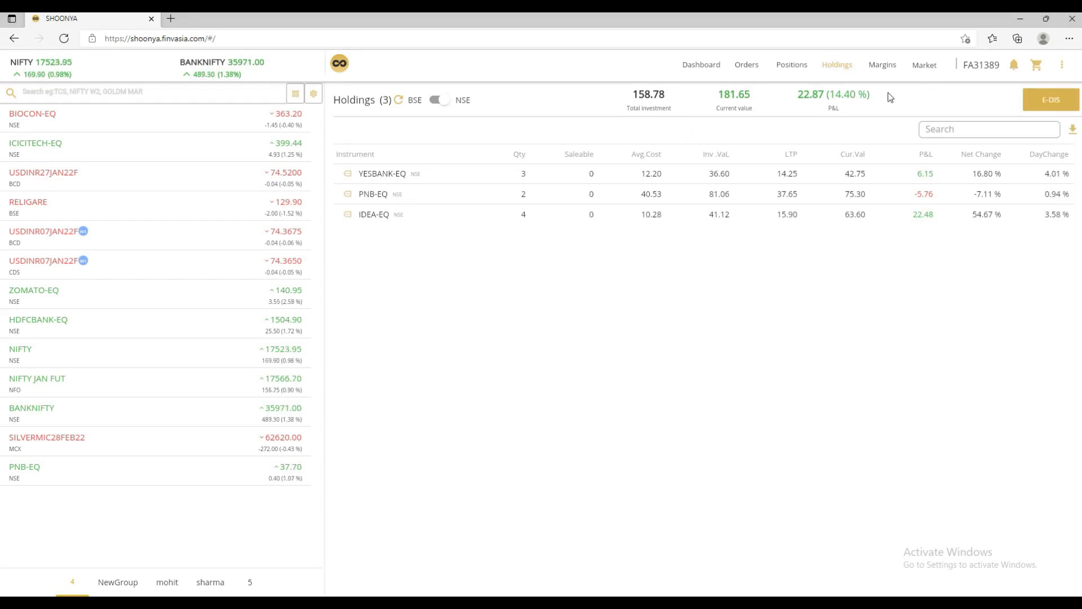
pyautogui.moveTo(550, 257)
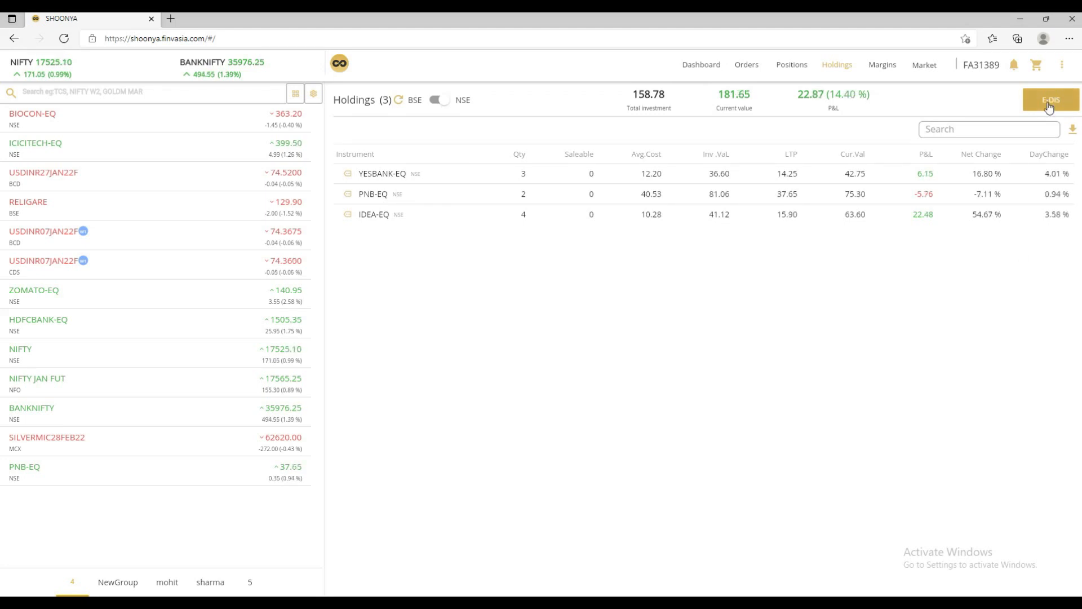
# Step: On Demat Holdings, tick IDEA-EQ with quantity 1 and trade date 03012022
pyautogui.click(1049, 100)
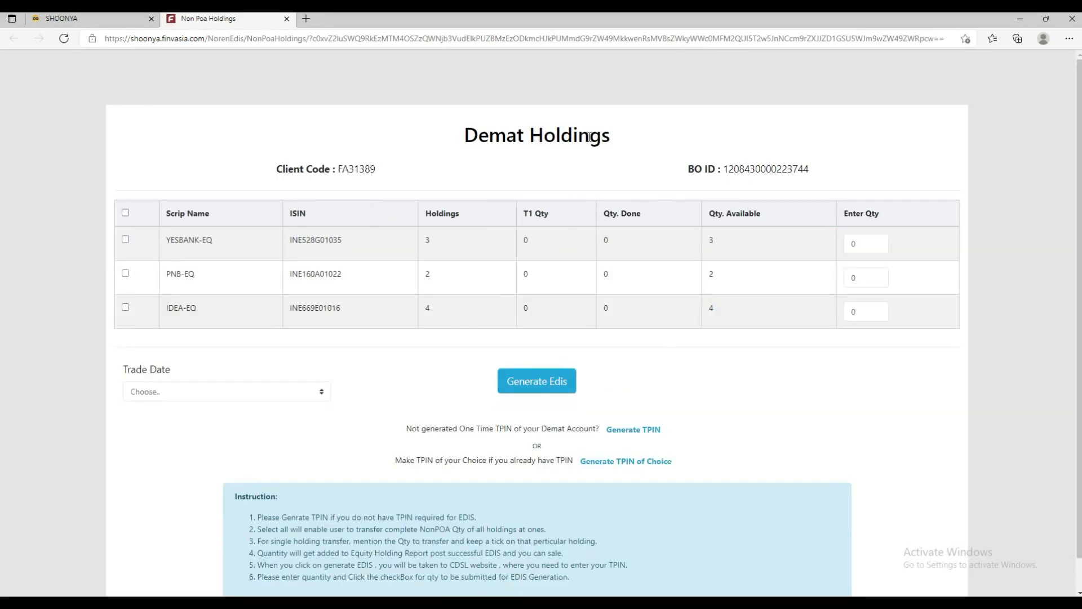
pyautogui.moveTo(428, 128)
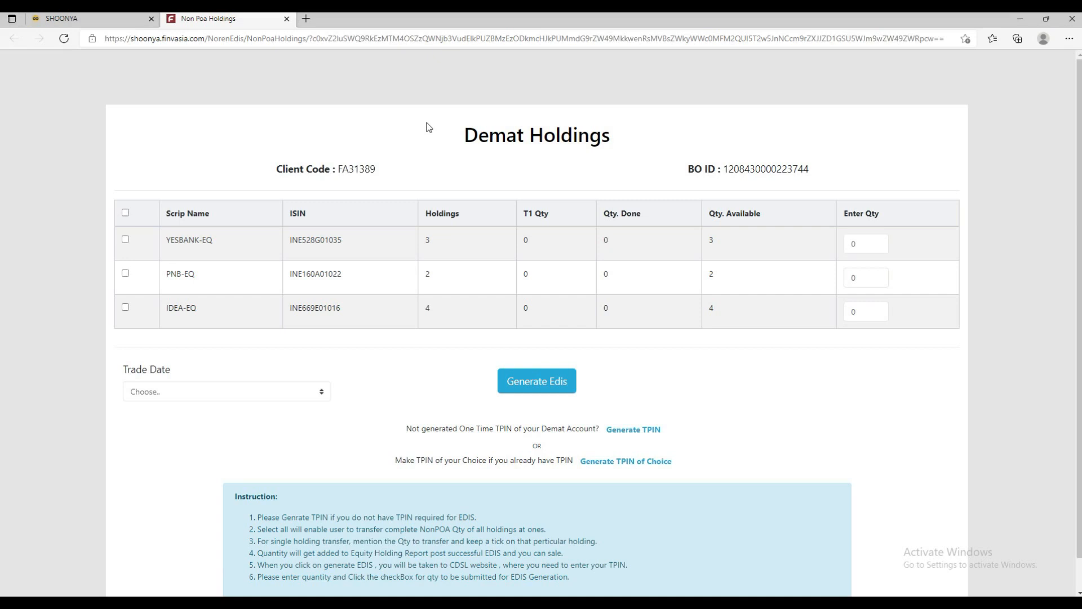
pyautogui.moveTo(421, 177)
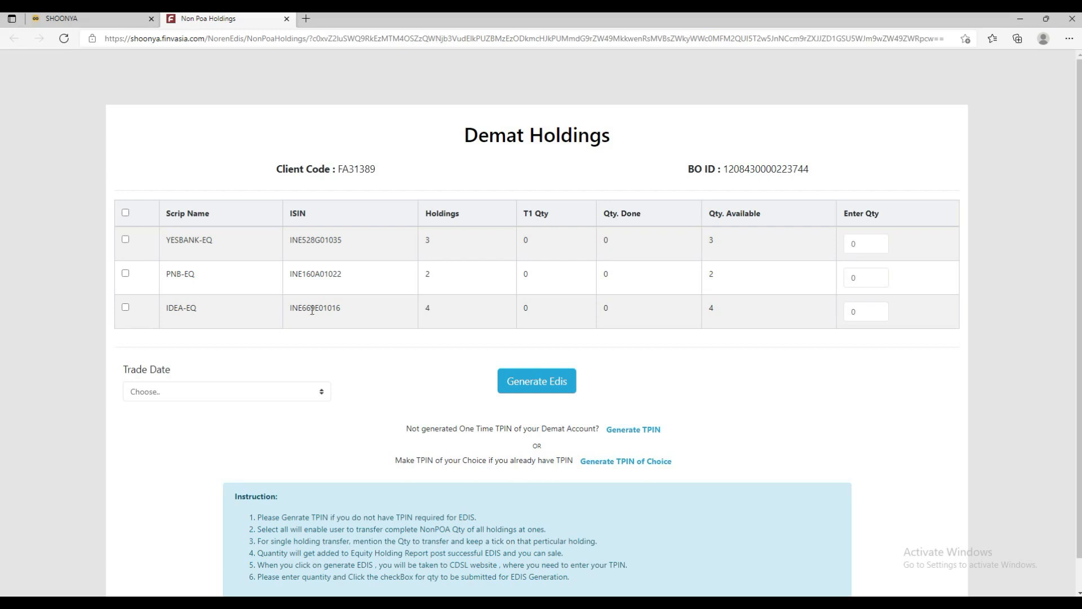
pyautogui.moveTo(210, 341)
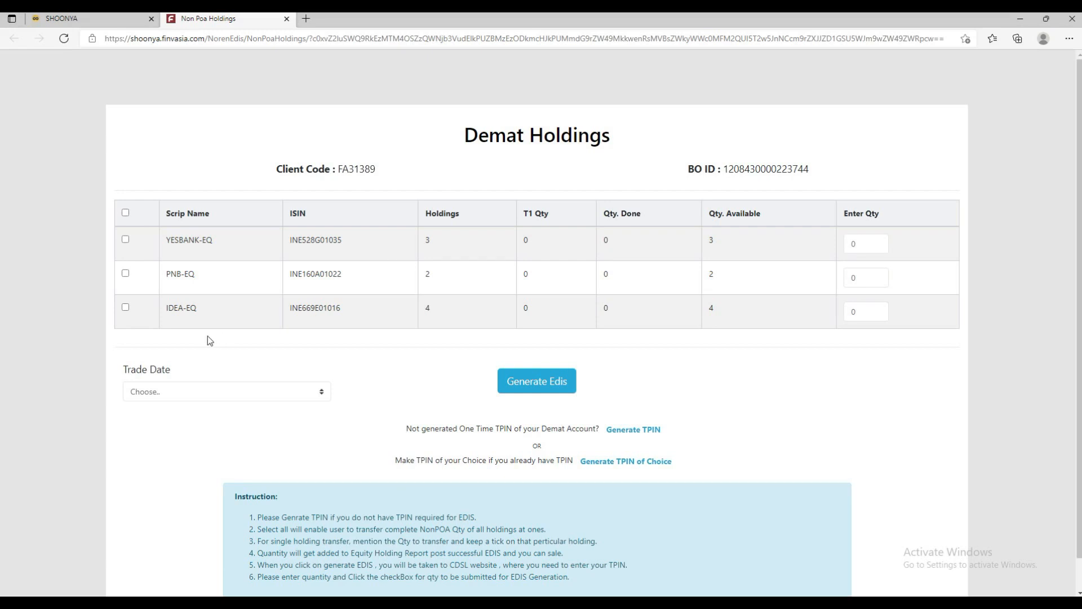
pyautogui.moveTo(143, 328)
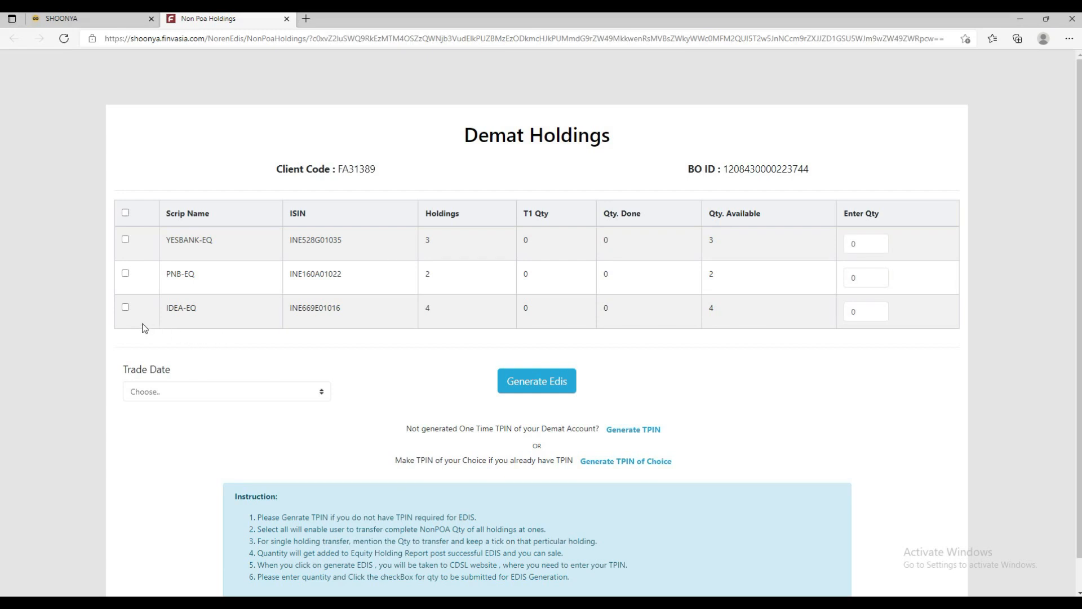
pyautogui.click(125, 307)
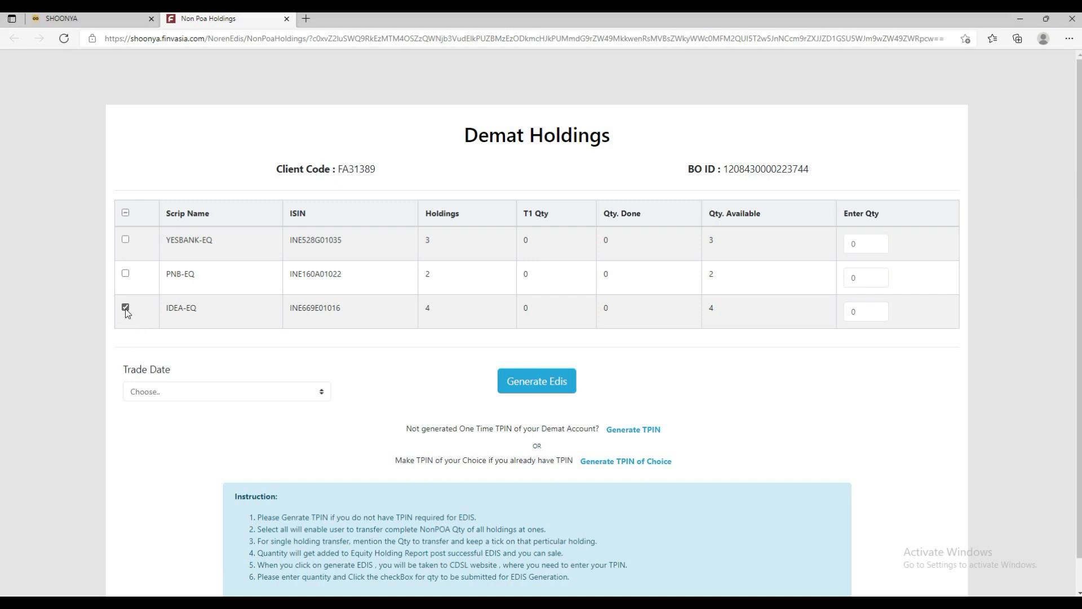
pyautogui.moveTo(127, 303)
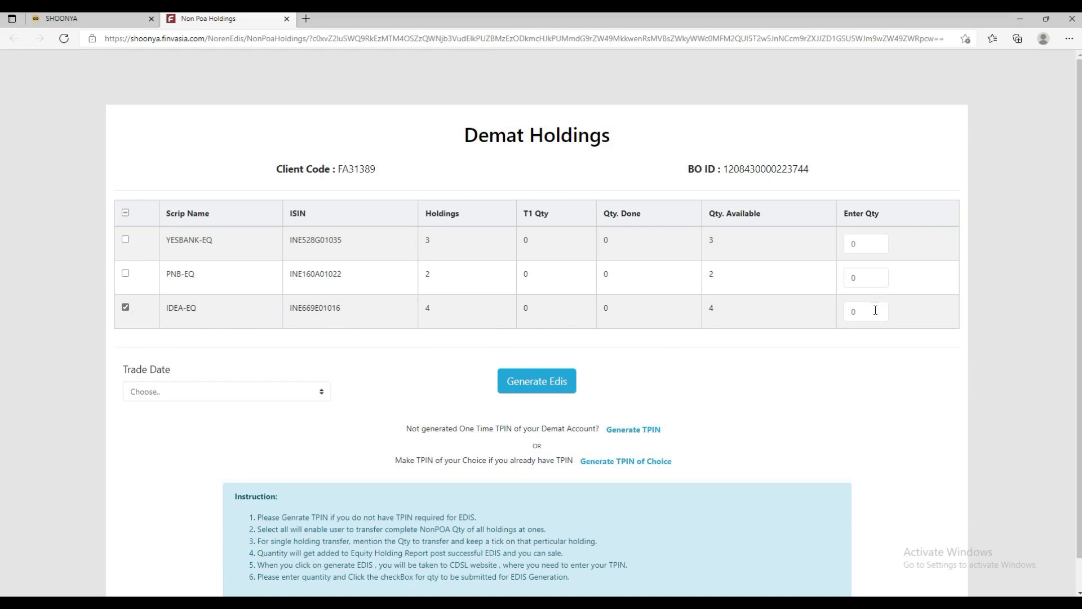
pyautogui.write('1')
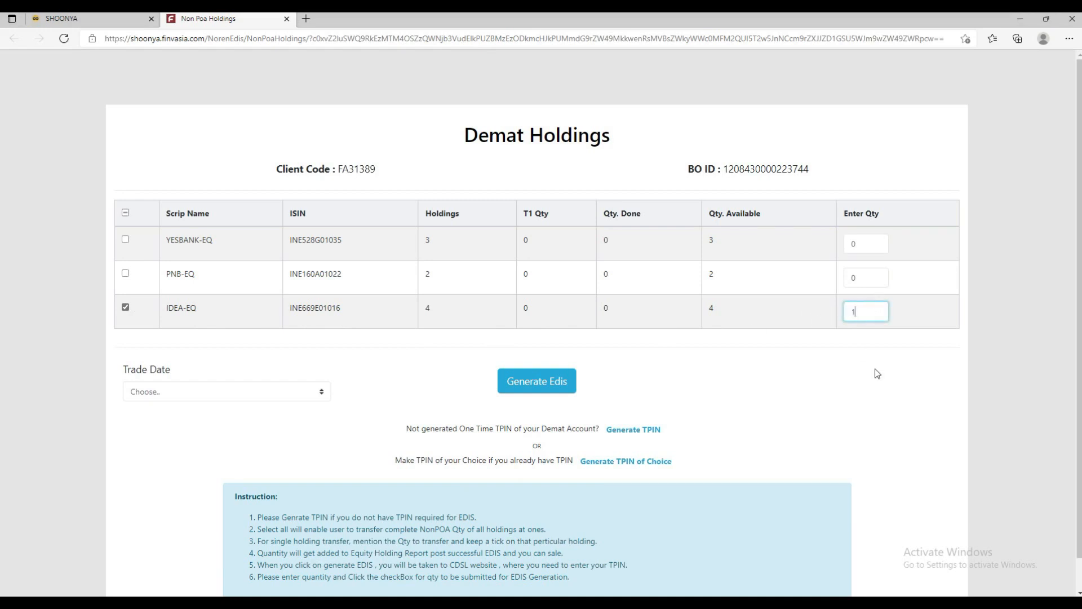
pyautogui.moveTo(214, 396)
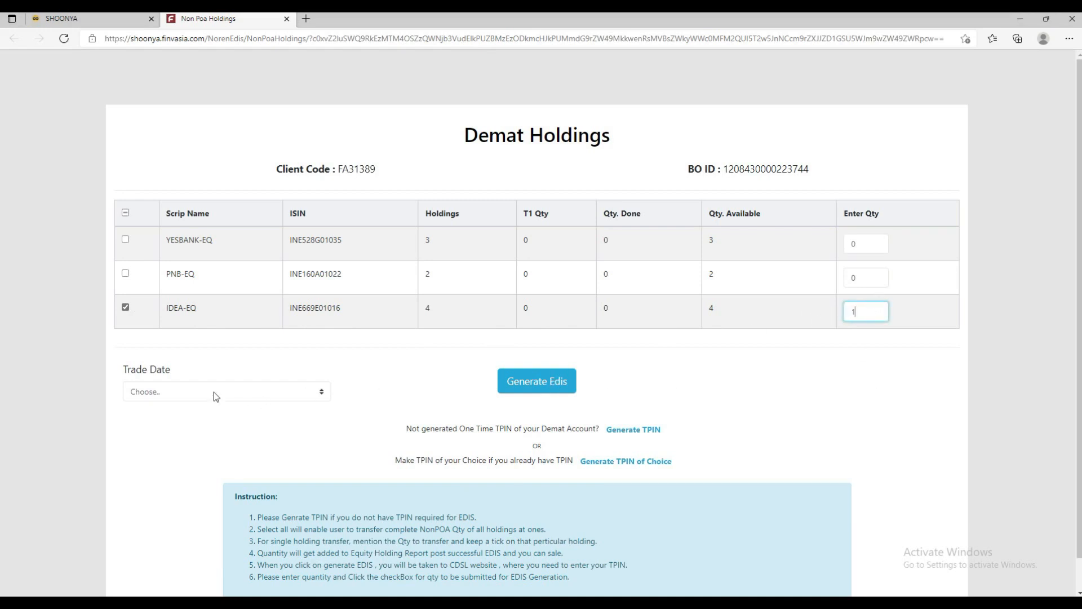
pyautogui.click(225, 391)
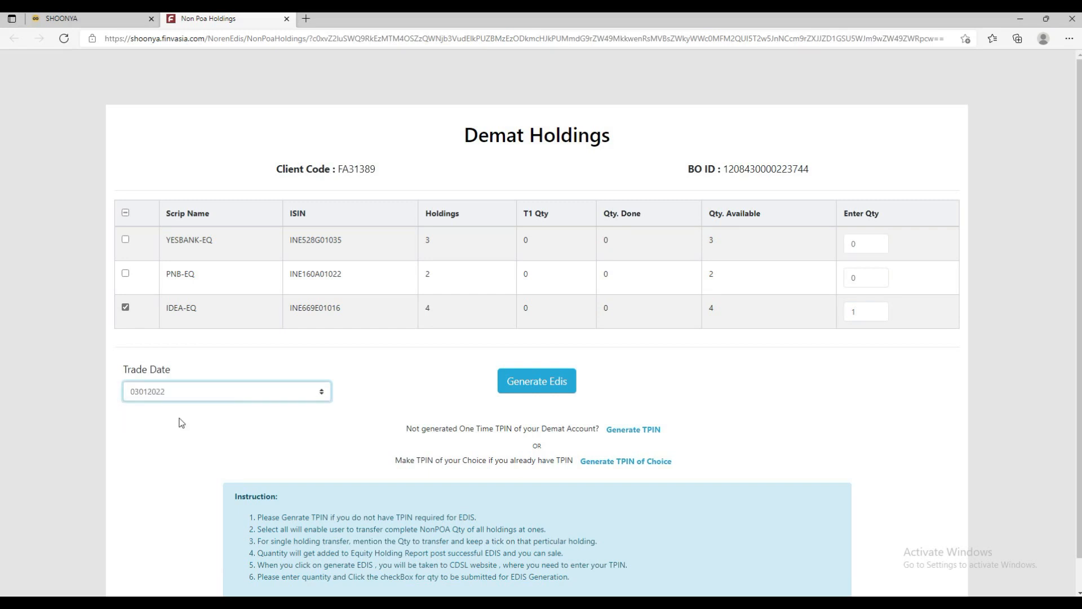
pyautogui.moveTo(519, 406)
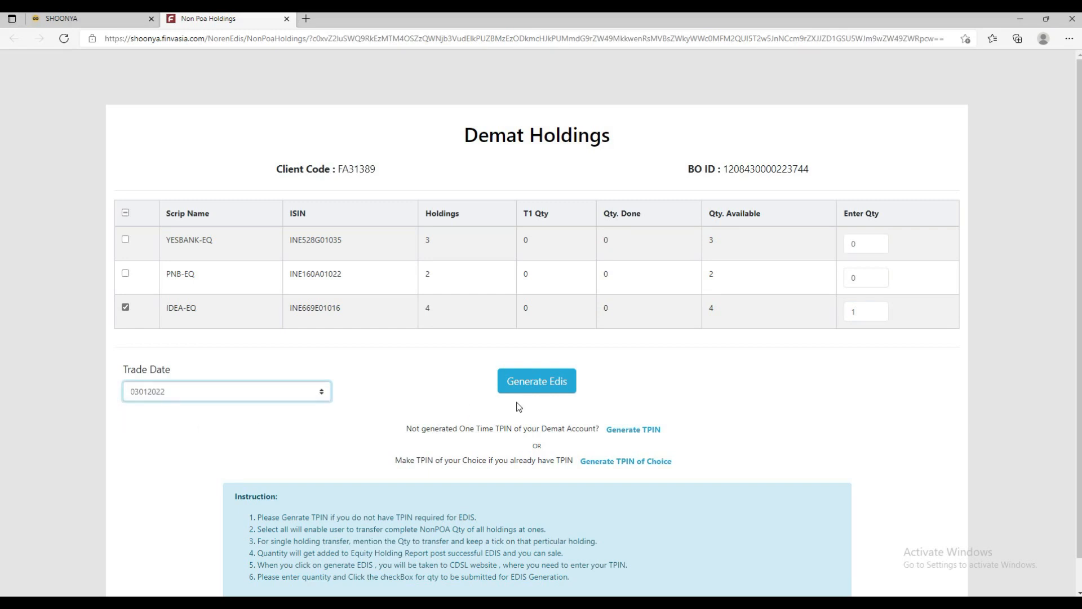
pyautogui.moveTo(530, 404)
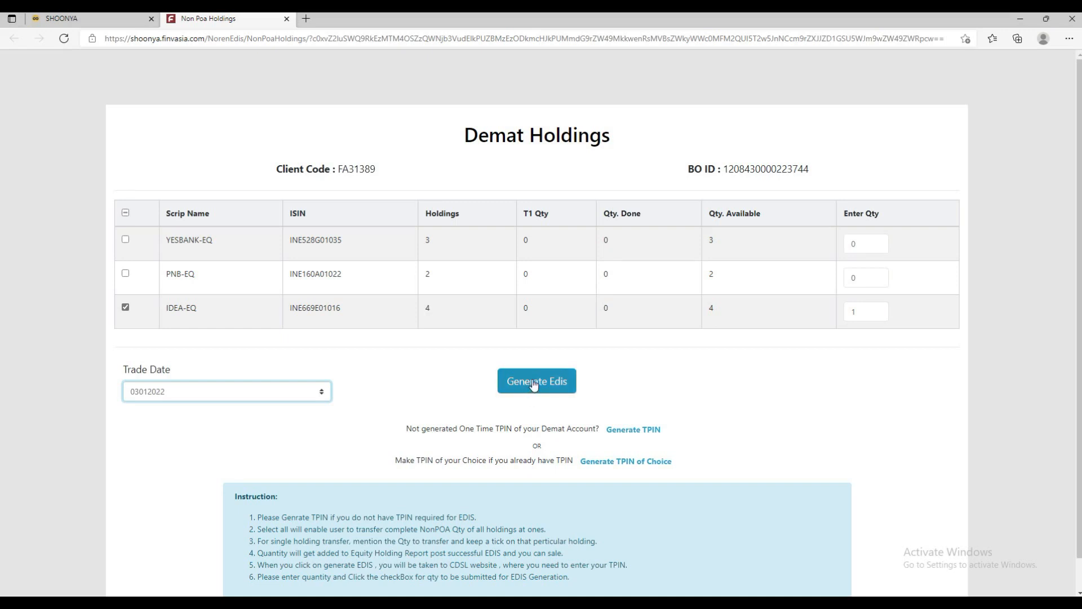
# Step: Generate the eDIS request and verify the TPIN, reaching OTP authentication for 1 VODAFONE IDEA-EQ share
pyautogui.click(537, 380)
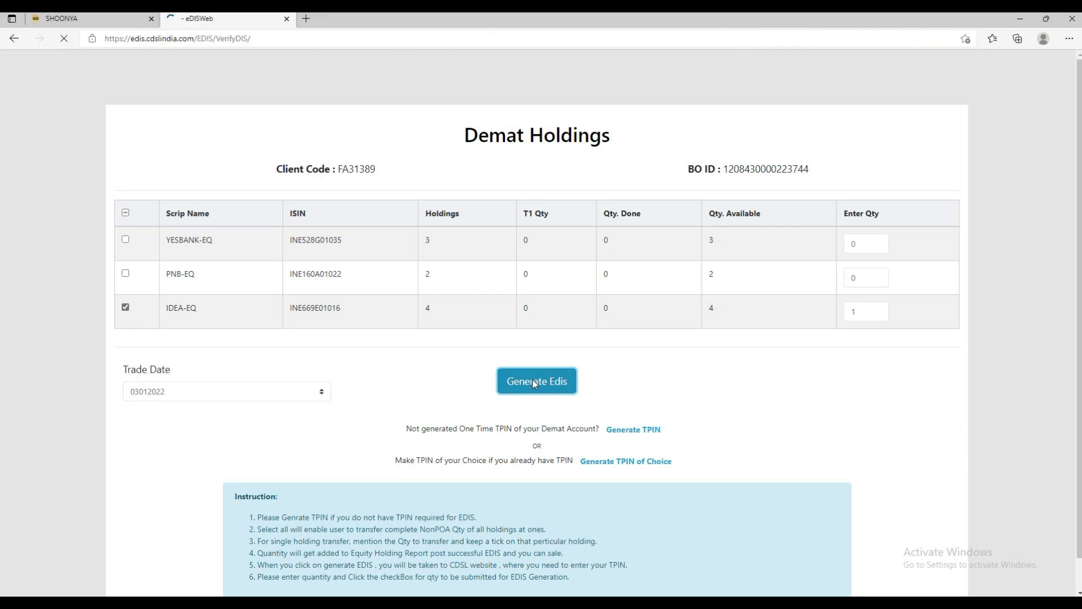
pyautogui.click(537, 379)
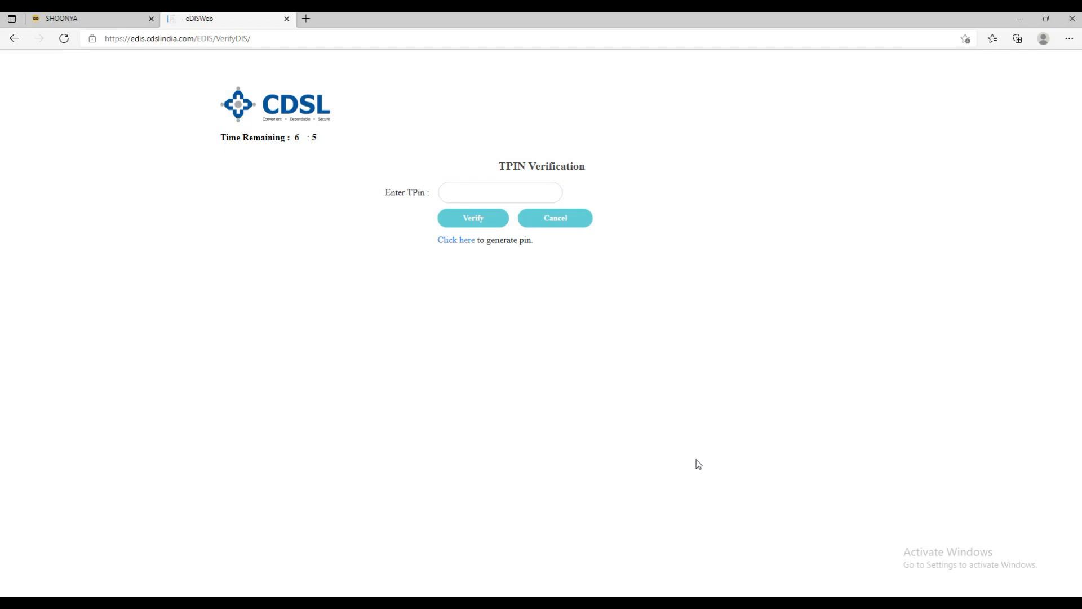
pyautogui.moveTo(630, 572)
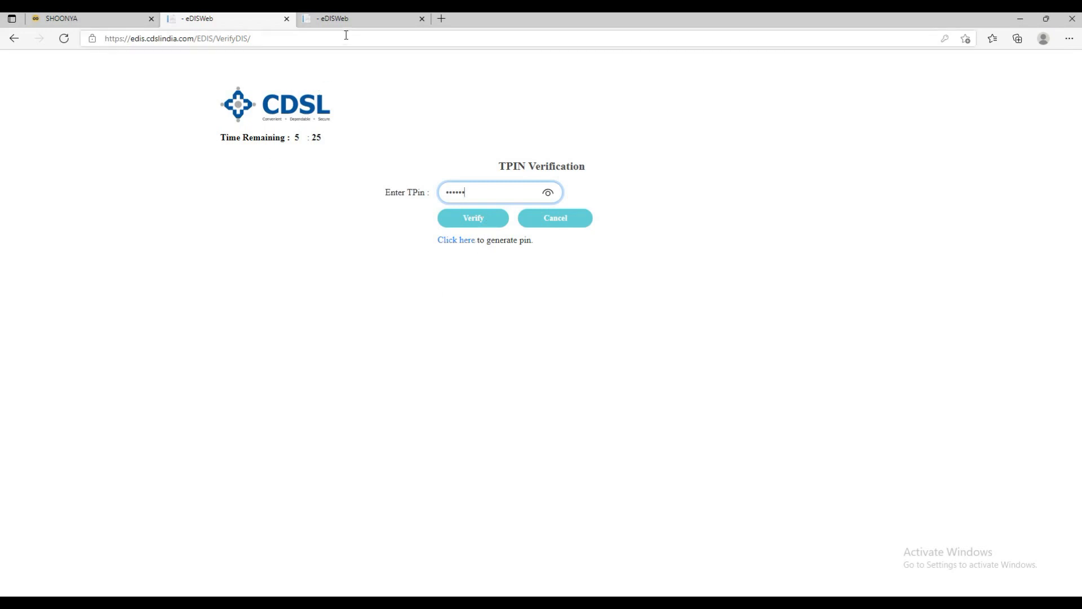
pyautogui.click(473, 218)
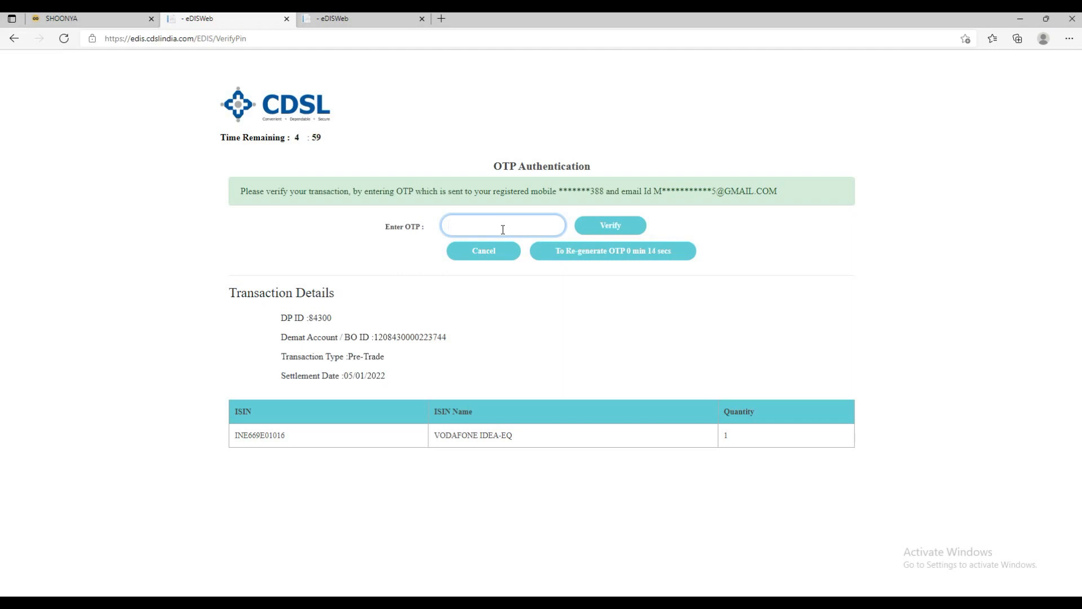
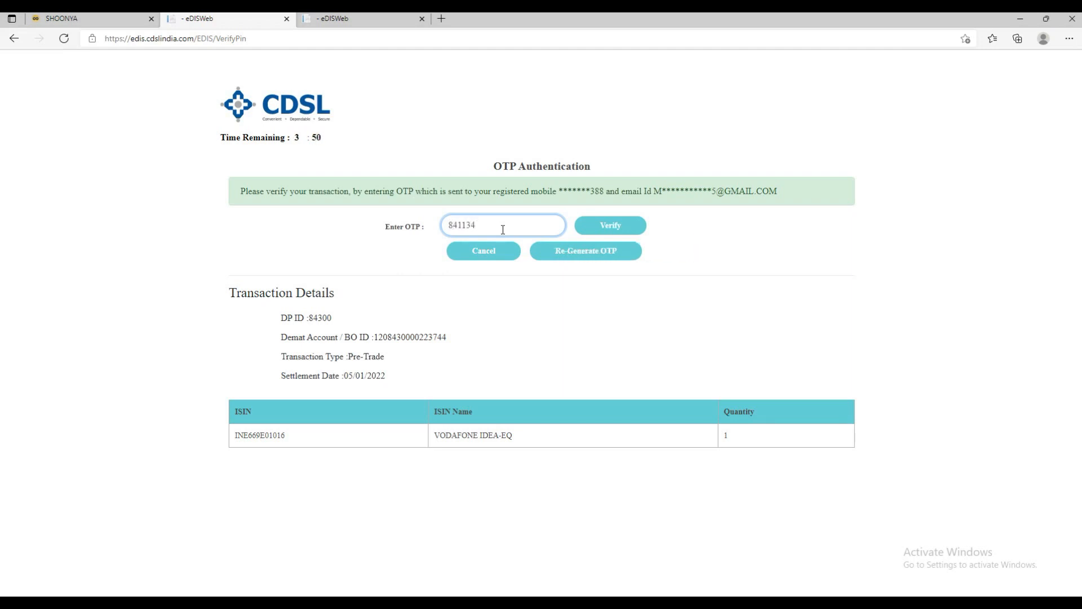
pyautogui.click(609, 225)
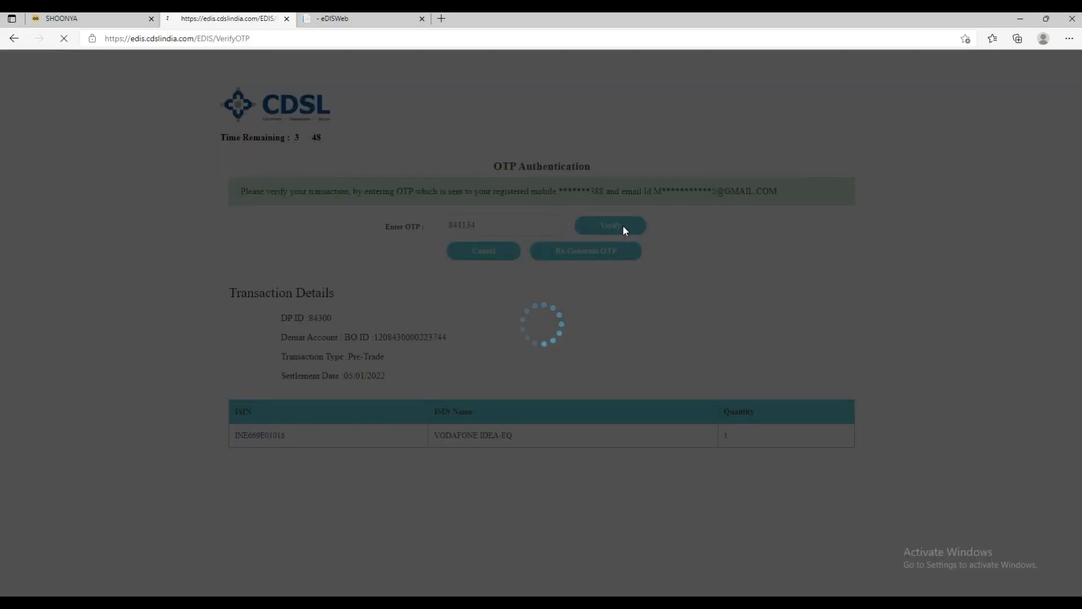
pyautogui.click(609, 225)
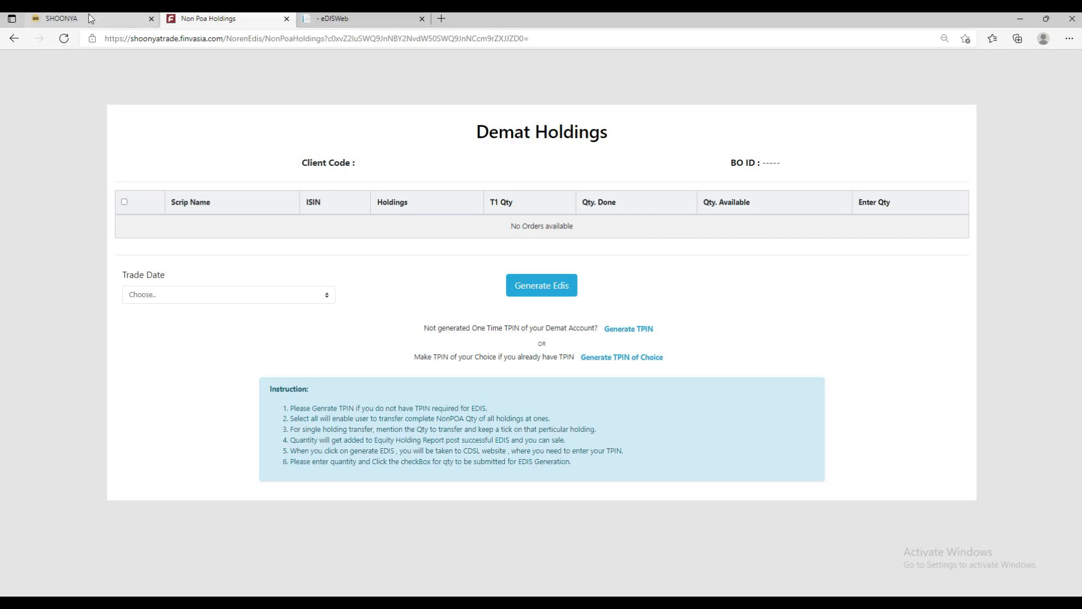
# Step: Back on Shoonya Holdings, start an Exit order for IDEA-EQ, CNC quantity 1 at 15.85 limit
pyautogui.click(55, 19)
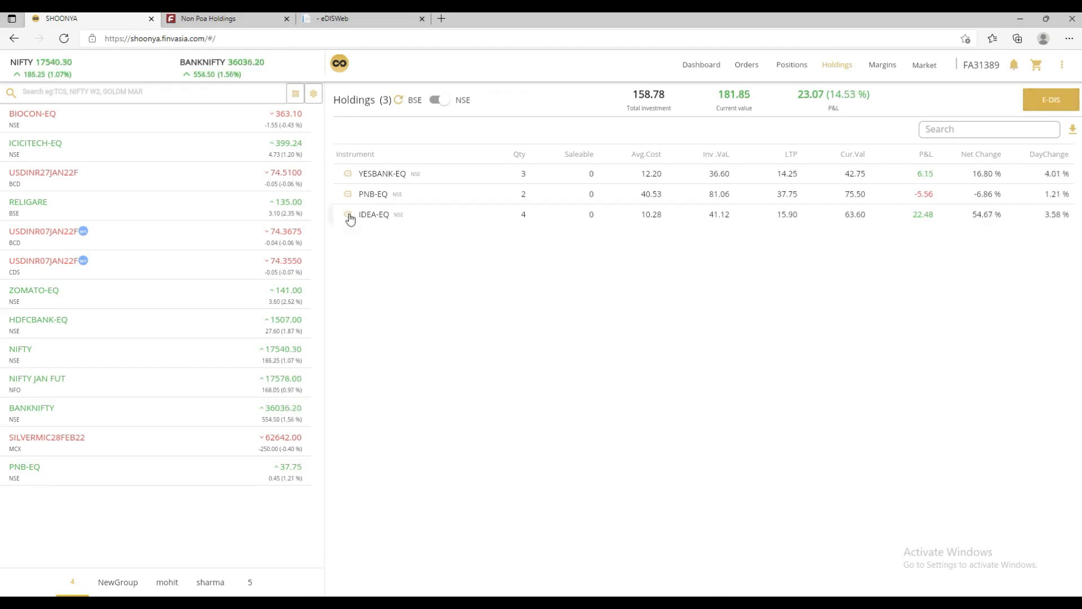
pyautogui.click(349, 214)
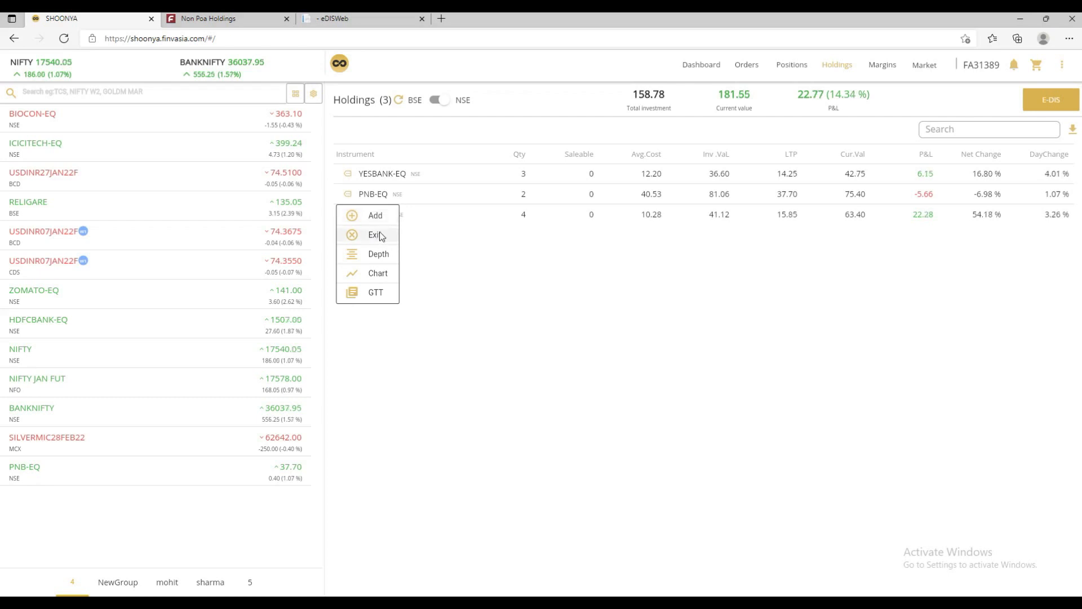
pyautogui.click(376, 234)
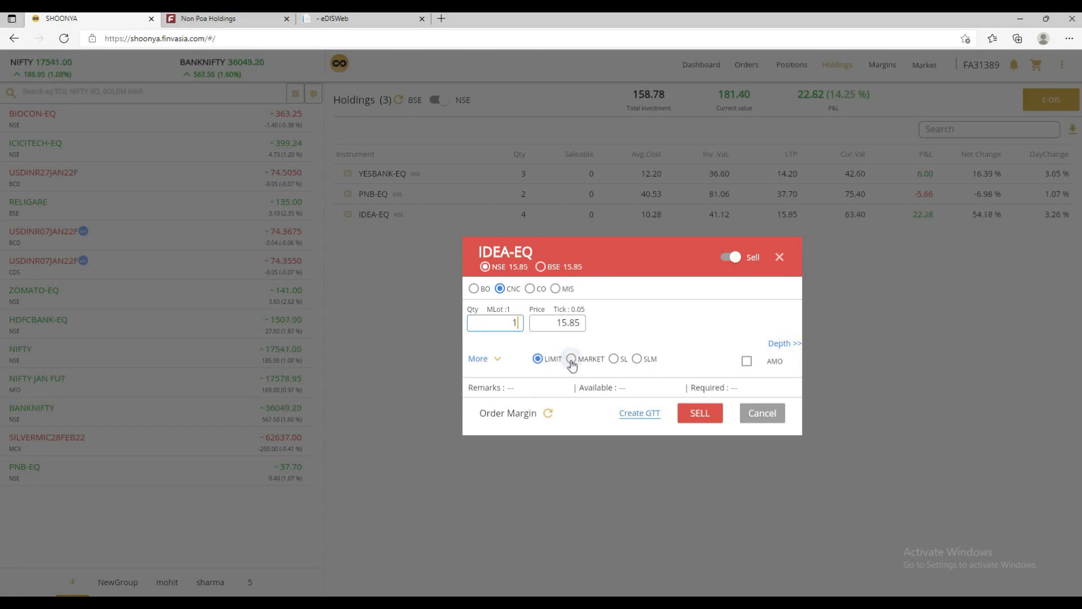
# Step: Sell one IDEA-EQ share as a MARKET order, filled at an average of 15.85
pyautogui.click(572, 358)
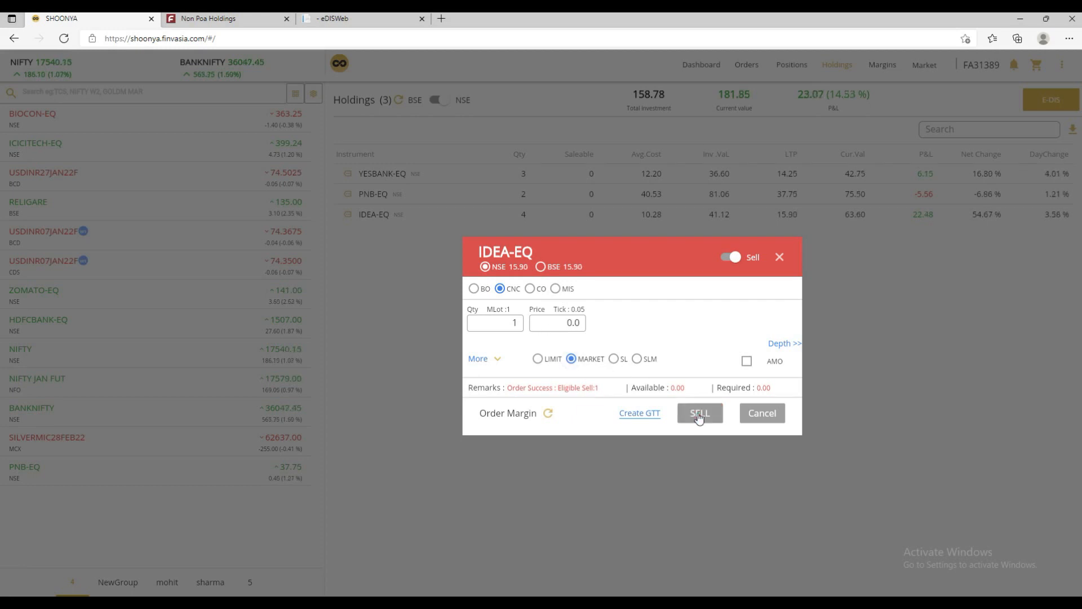
pyautogui.click(699, 412)
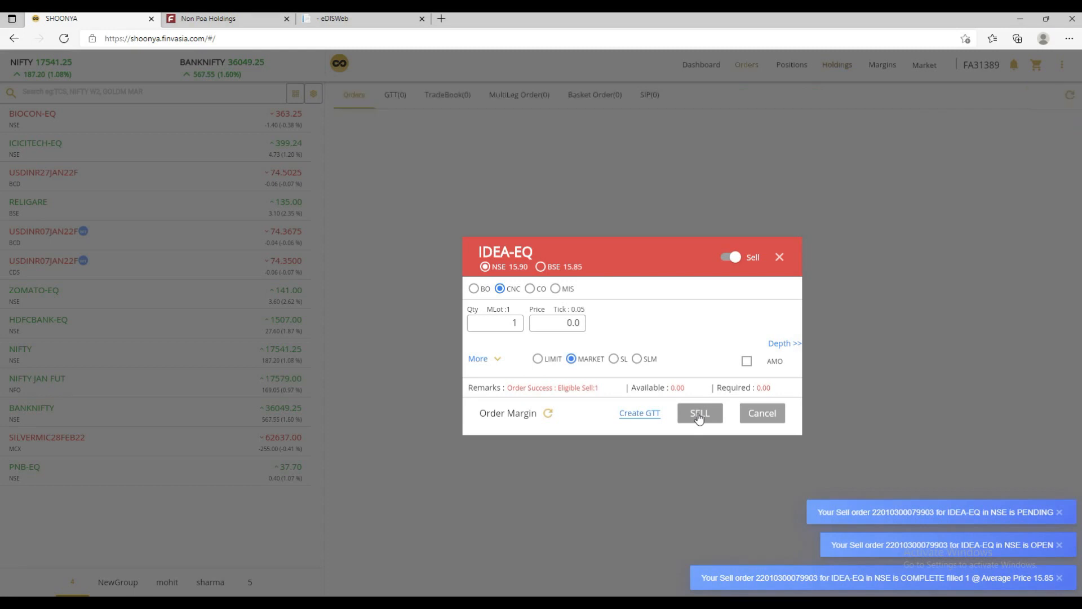
# Step: Review Closed Orders where the IDEA-EQ CNC sell of one share shows Complete at 15.85
pyautogui.click(699, 413)
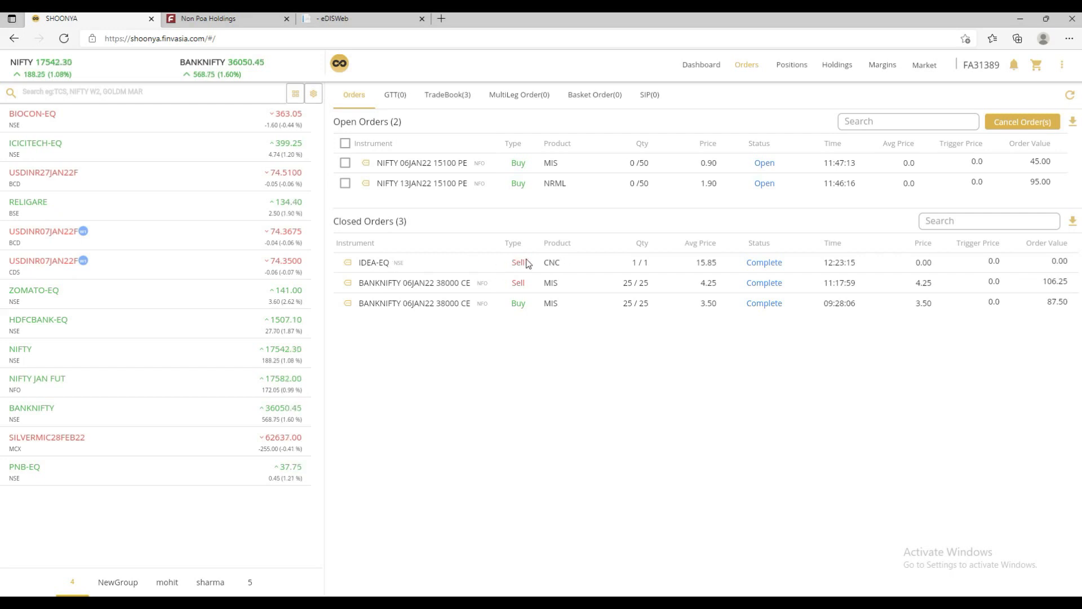
pyautogui.moveTo(997, 258)
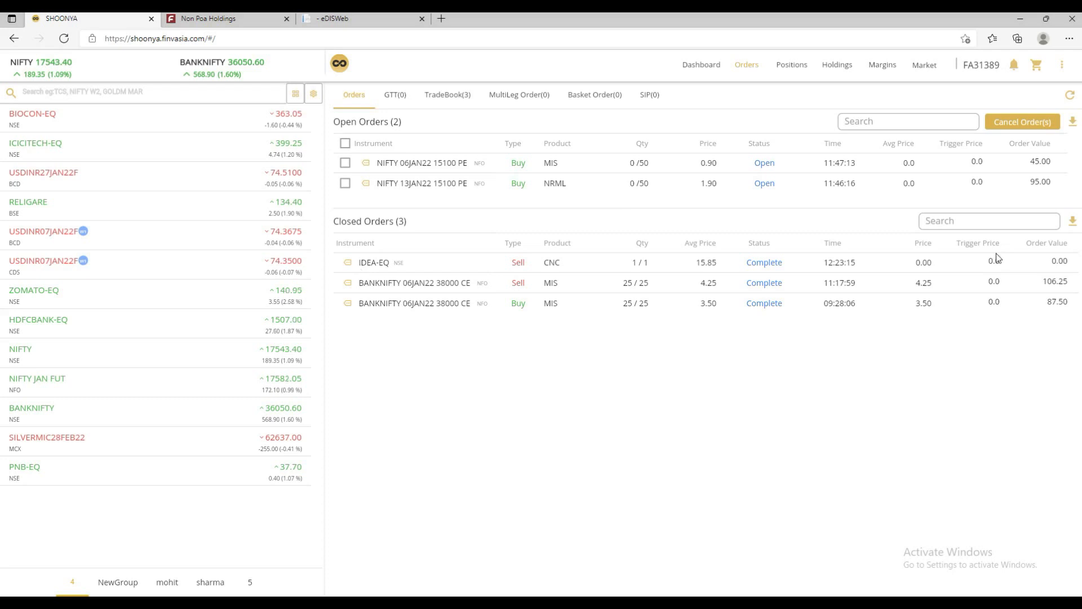